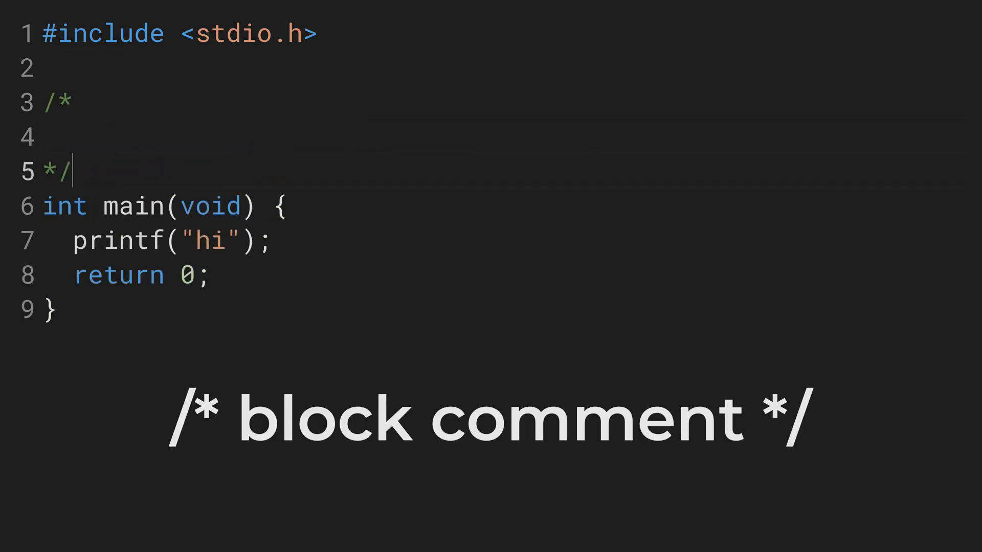
- Write a block comment above main explaining execution starts at int main(void)
double_click(58, 103)
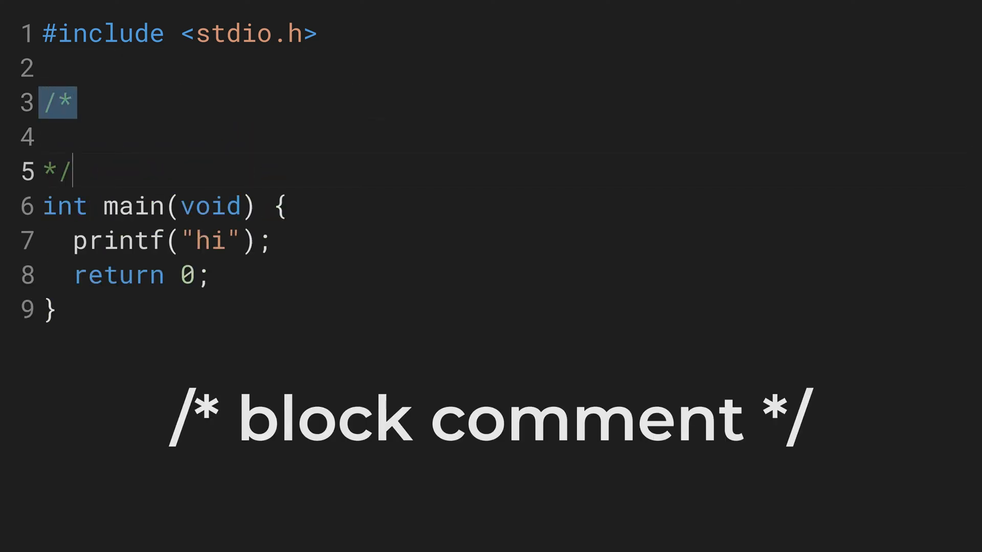
text(The execution of every C program starts at the)
text("main" function i)
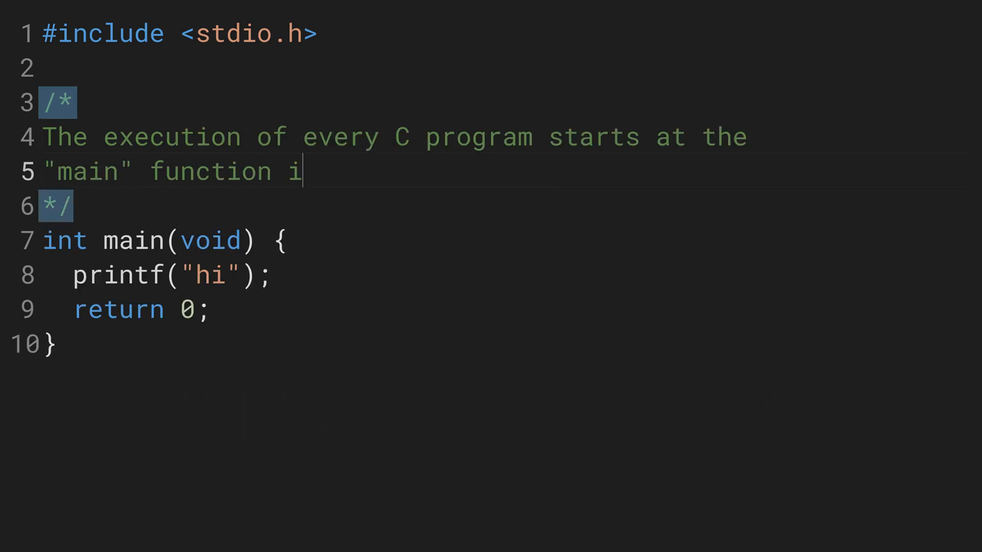
text(ndicated by: int main(void))
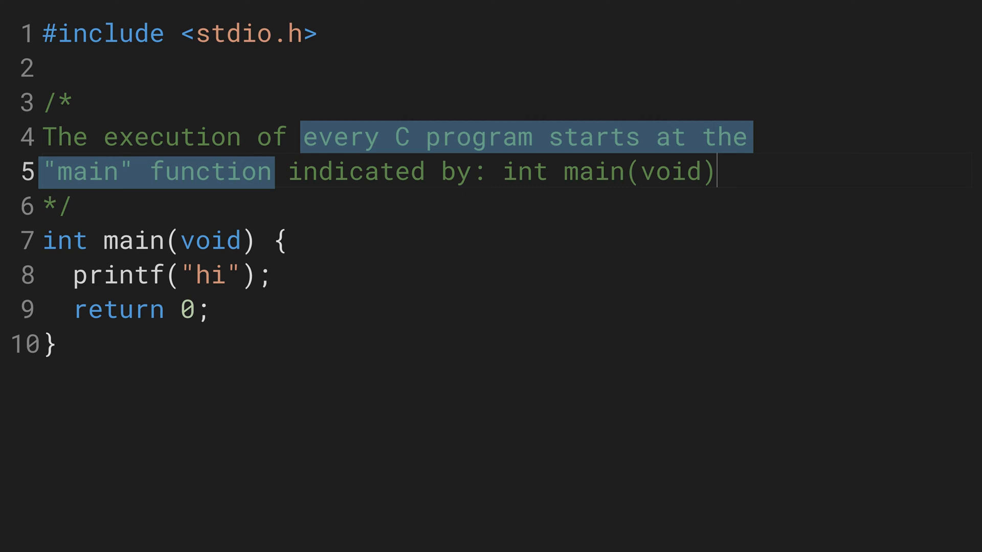
click(716, 172)
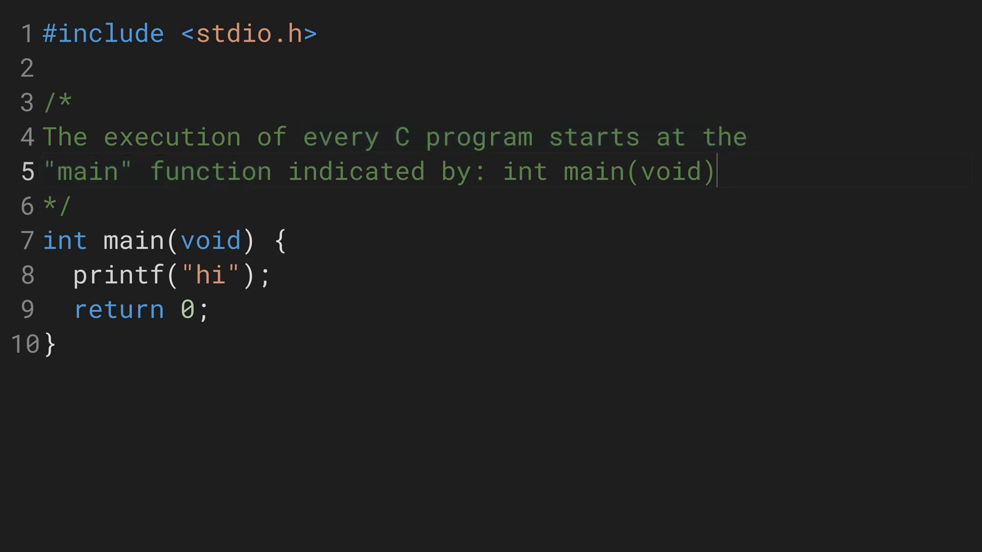
double_click(150, 242)
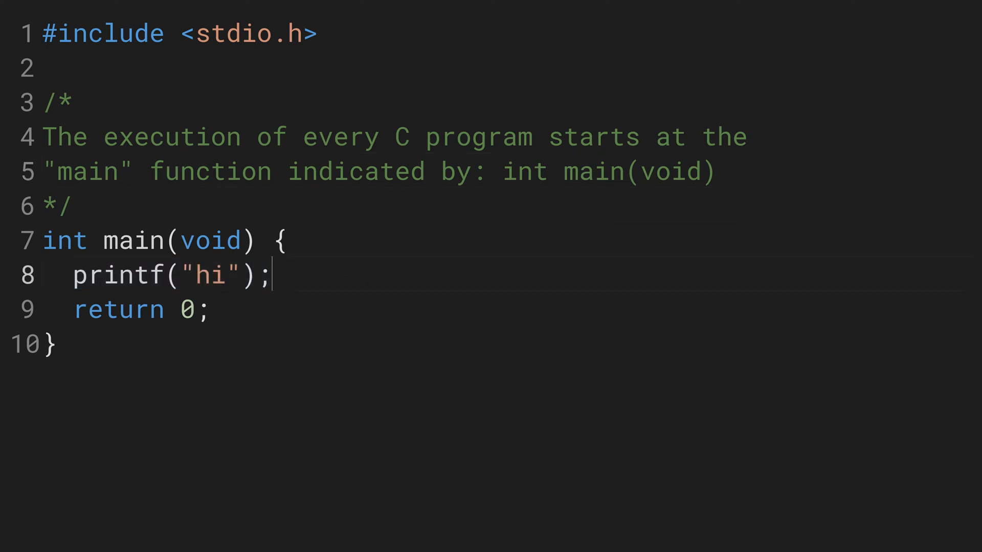
- Append the line comment '// prints hi to the screen' to the printf line
text(// prints hi to t)
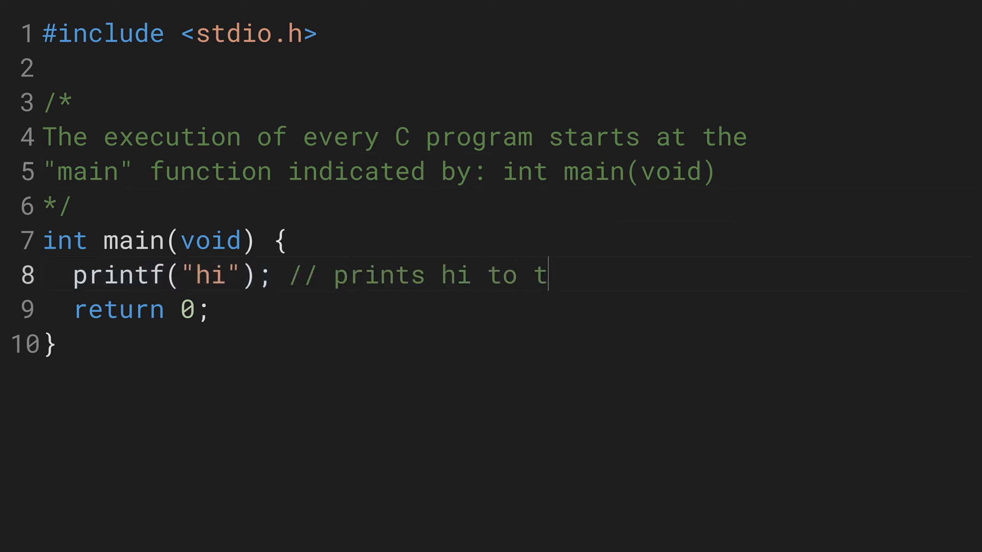
text(he screen)
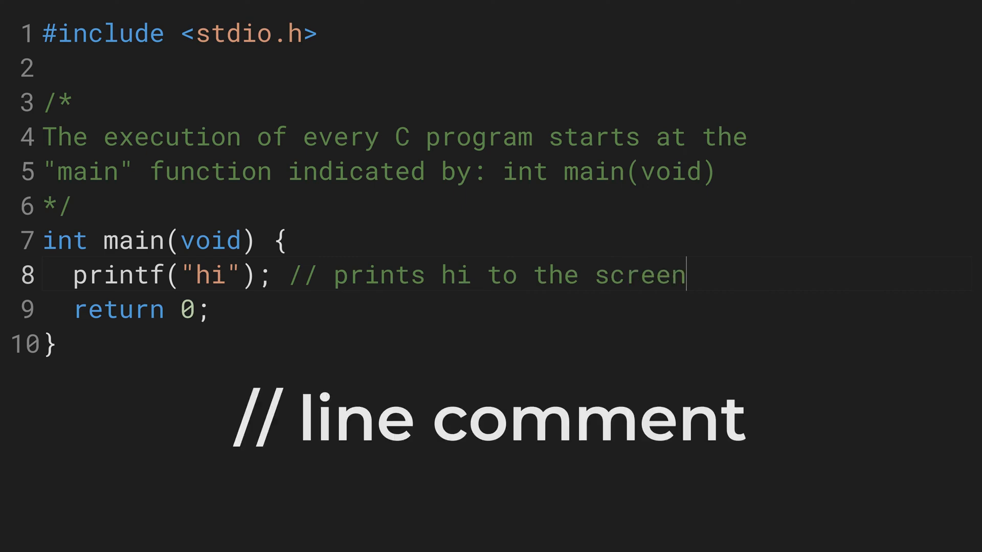